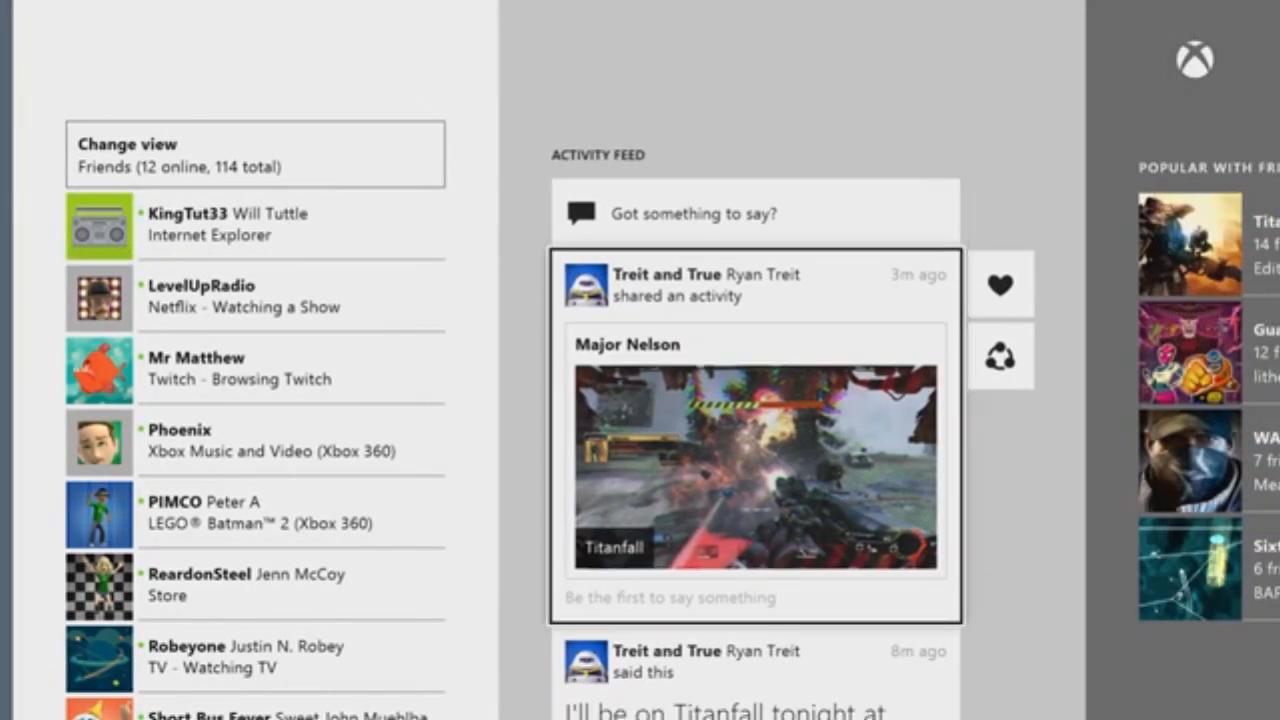
Scroll the Activity Feed past shared activities and achievements to the two-day-old Titanfall clip post.
scroll(down, 3)
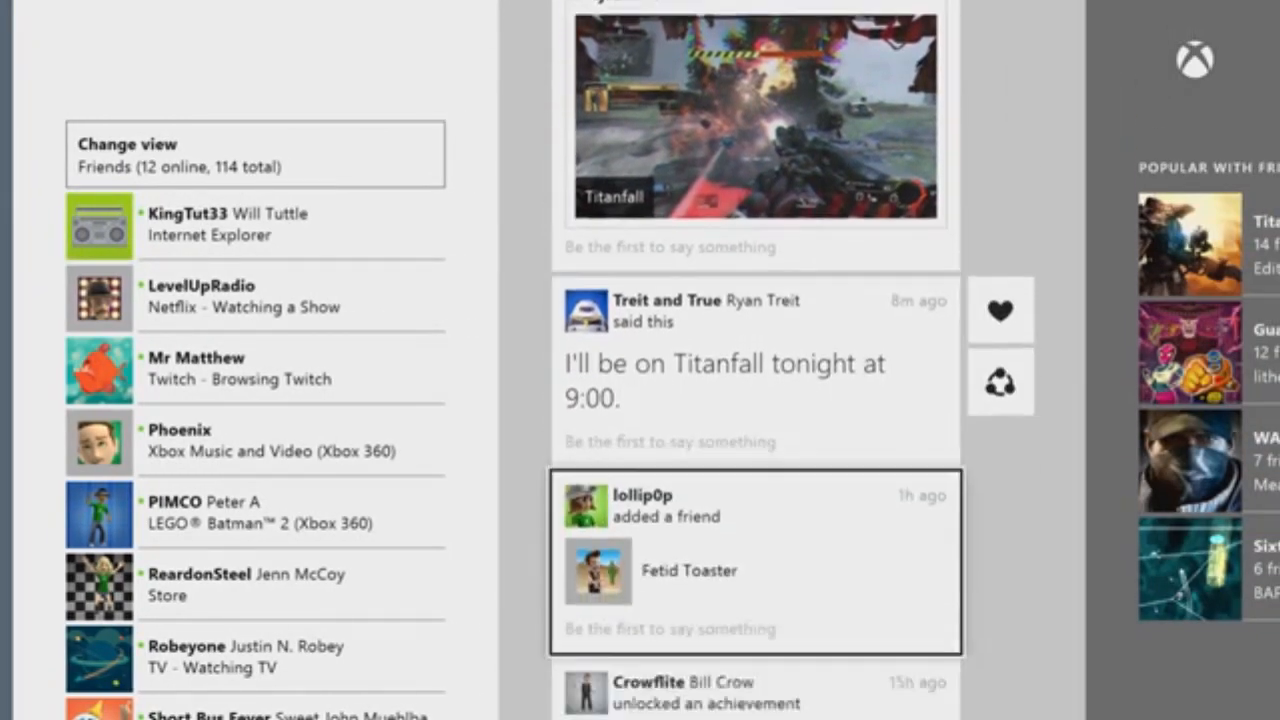
scroll(down, 3)
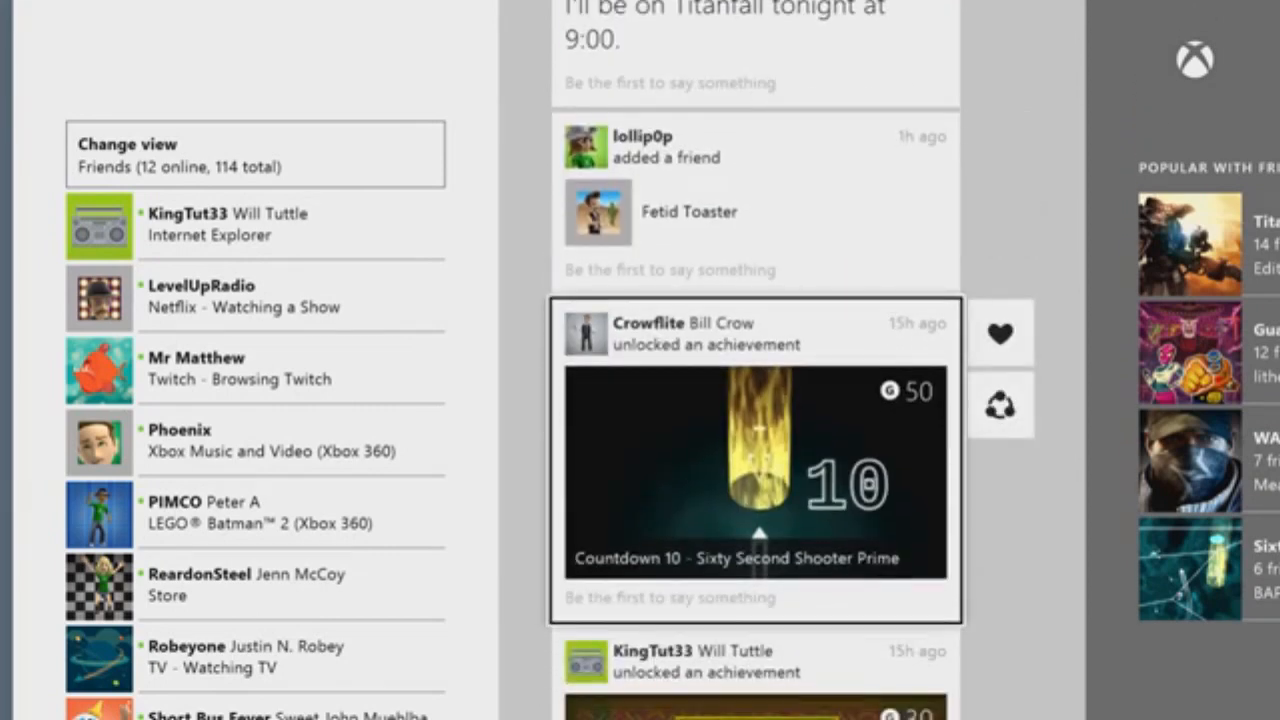
scroll(down, 3)
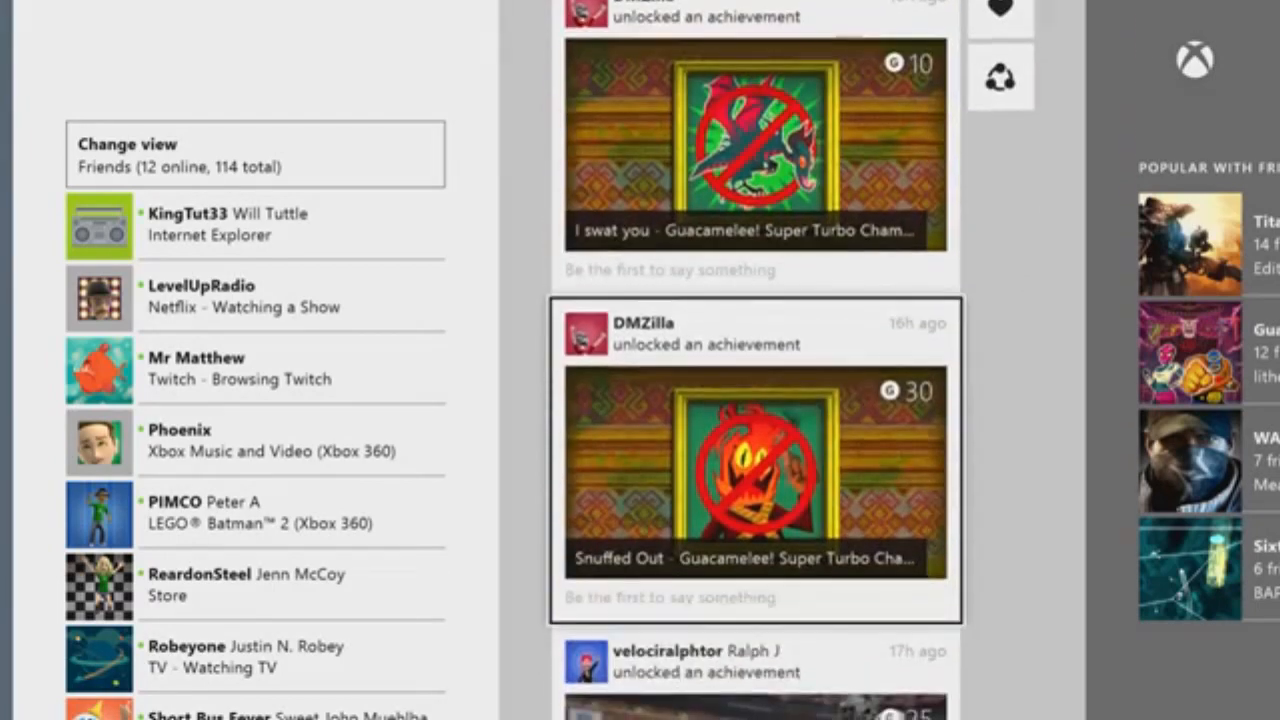
scroll(down, 3)
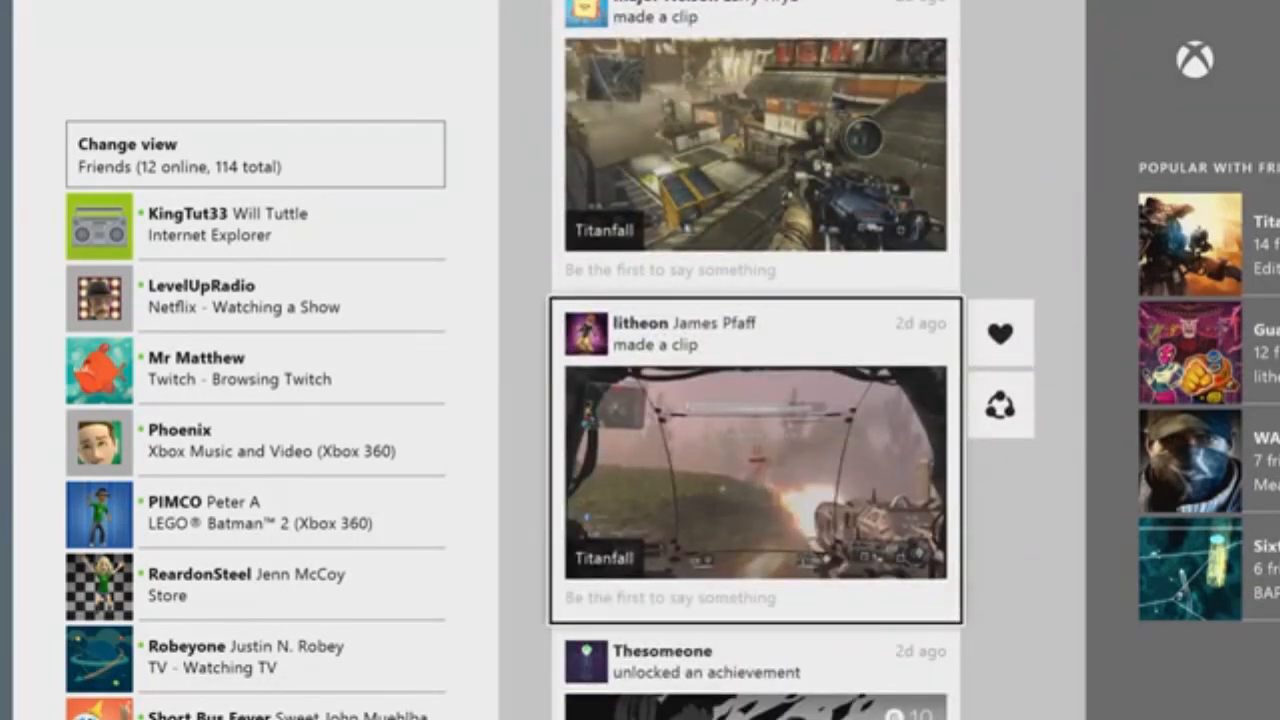
Open the friend's Titanfall clip in detail and bring up a blank comment entry.
click(752, 458)
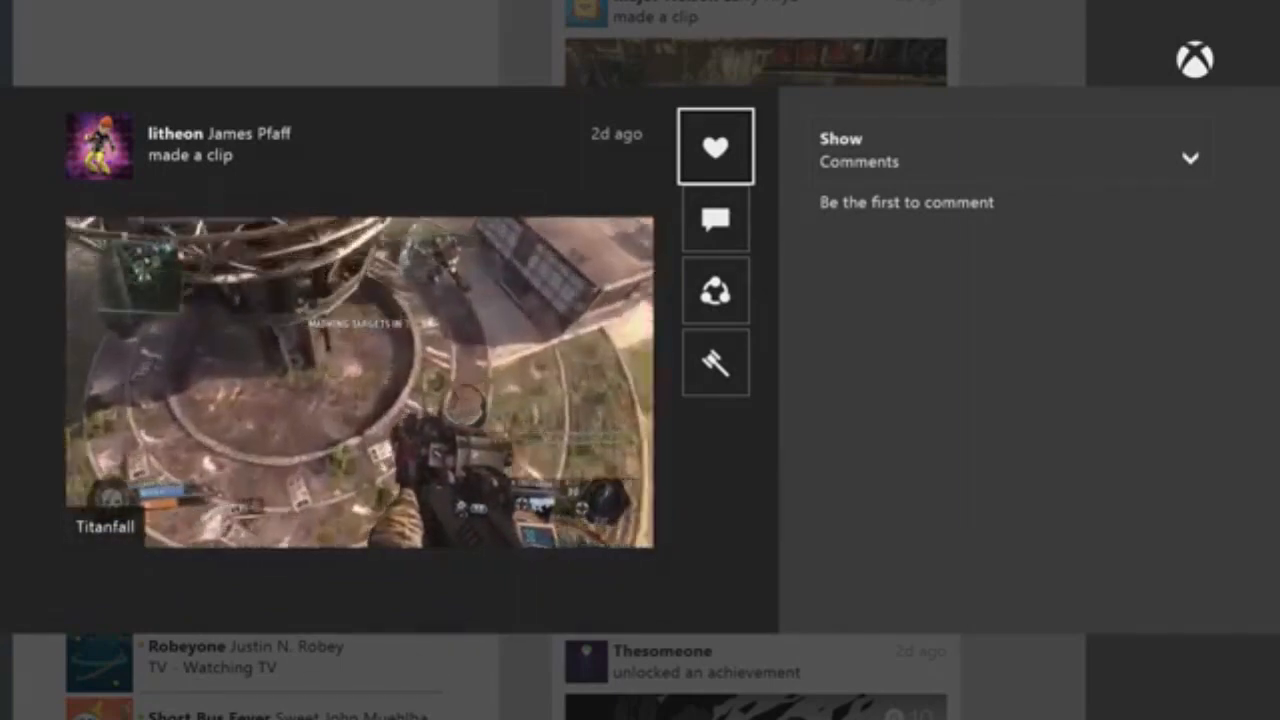
click(716, 148)
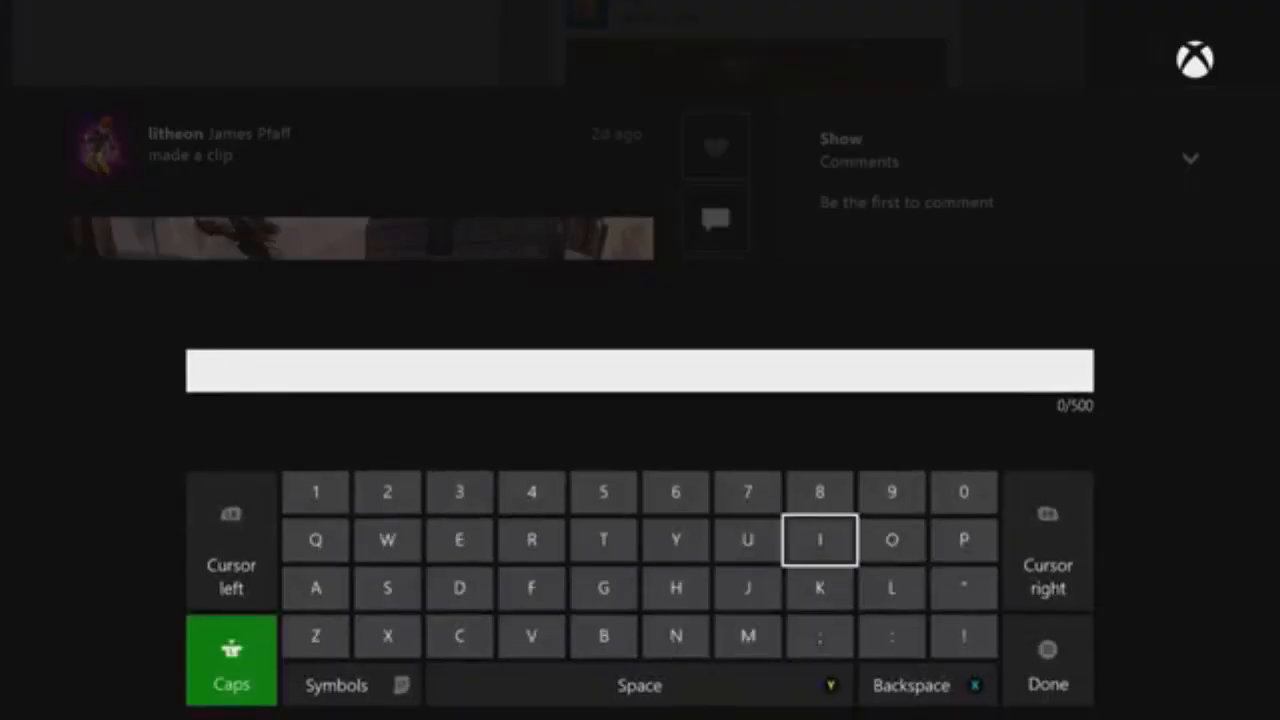
Post the comment "I love the Titan punch." on the clip, view Share options, and return Home.
text(I love the Titan punch.)
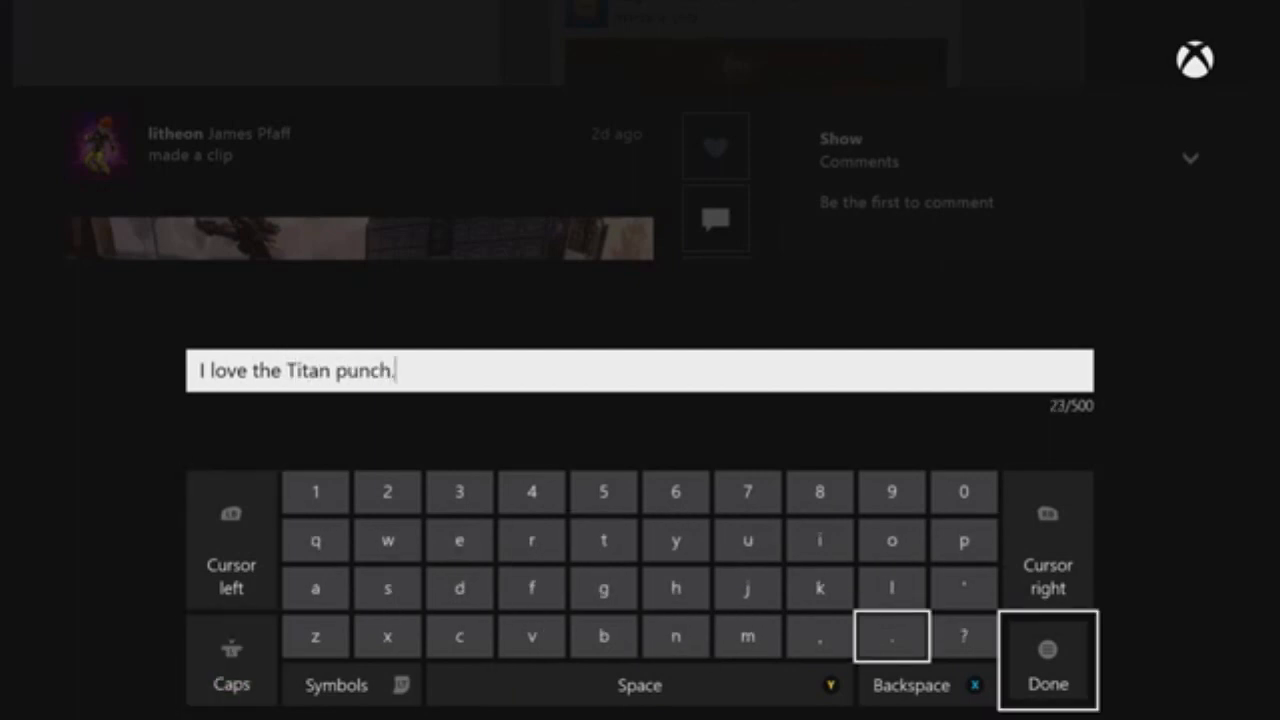
click(1048, 660)
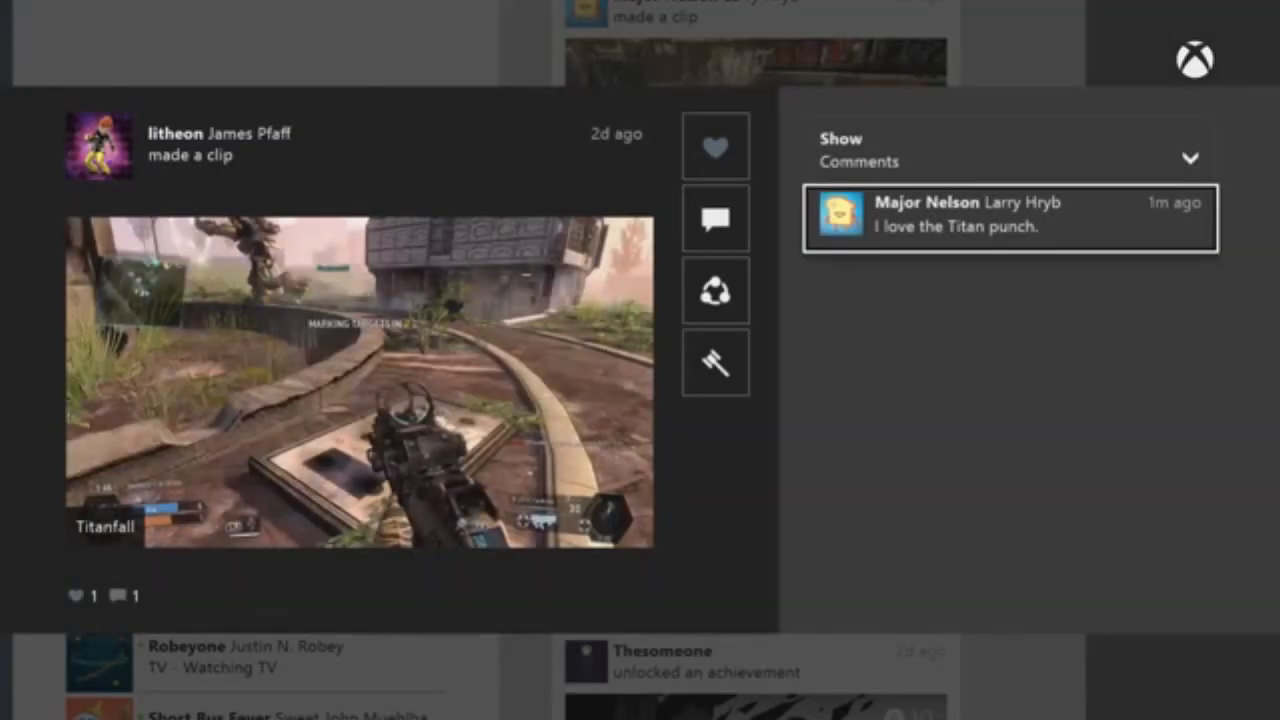
click(716, 290)
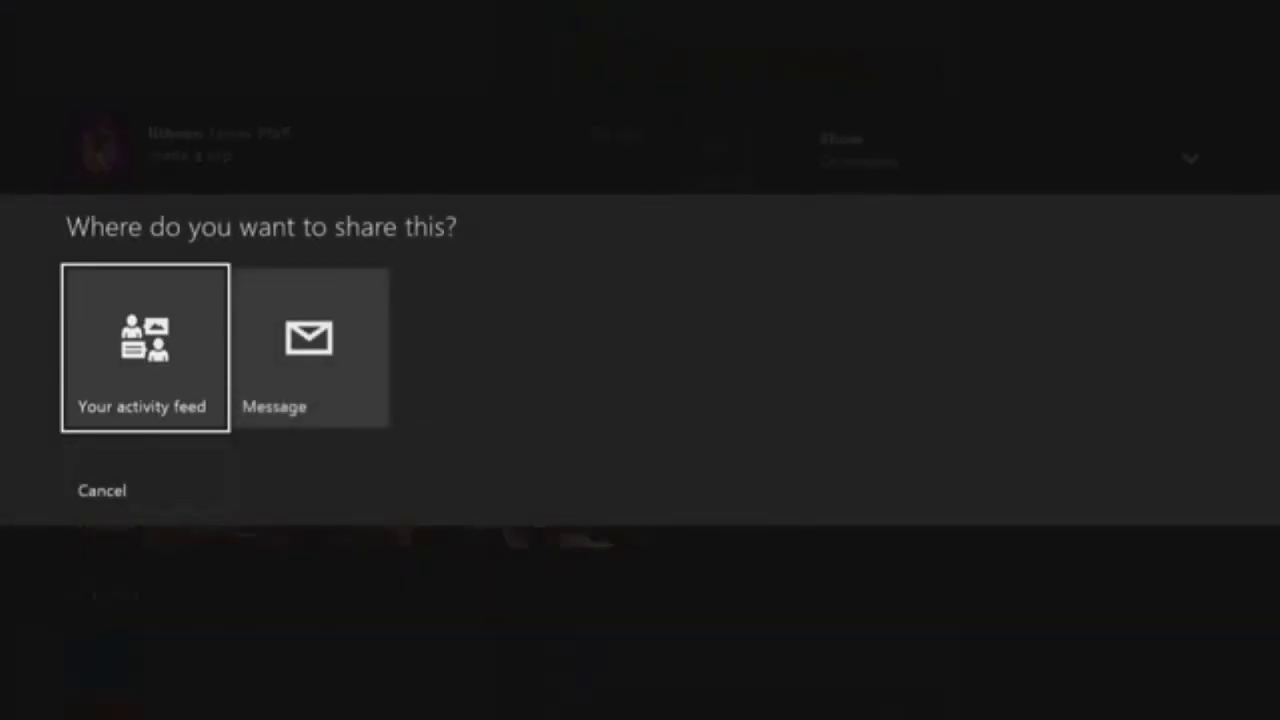
click(308, 348)
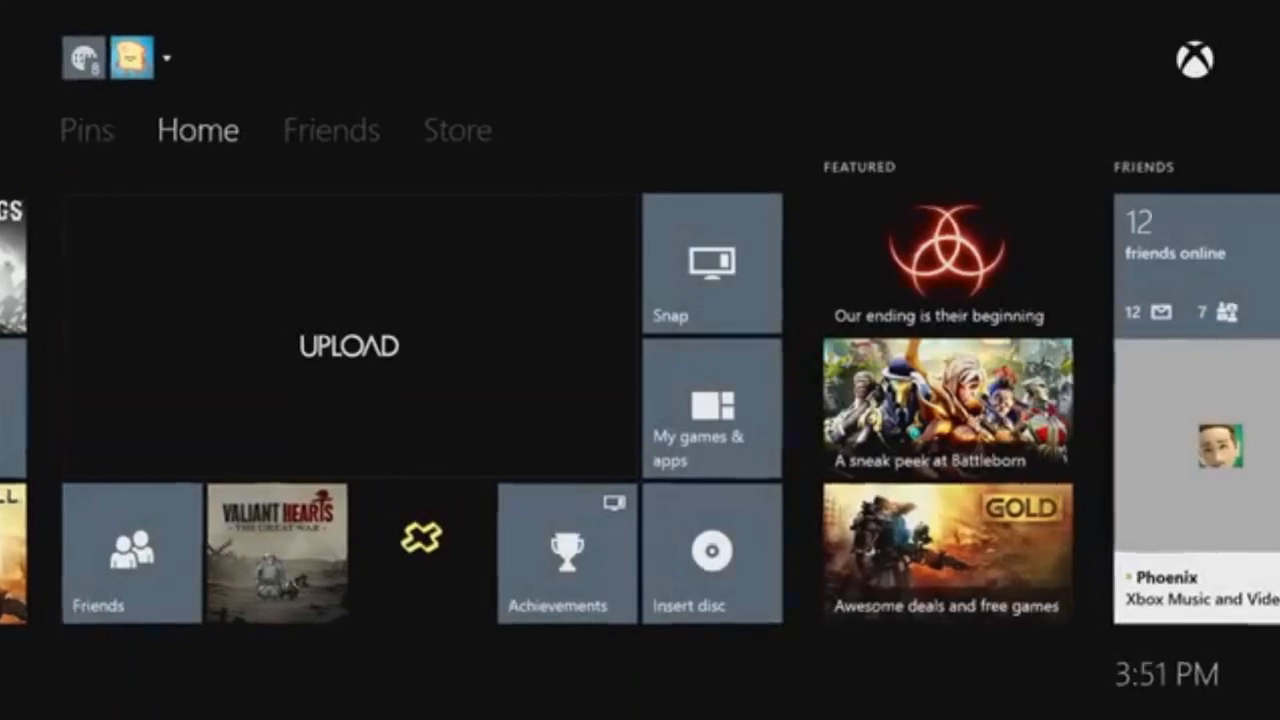
From Home go to the Pins tab and open the console Settings screen.
click(348, 344)
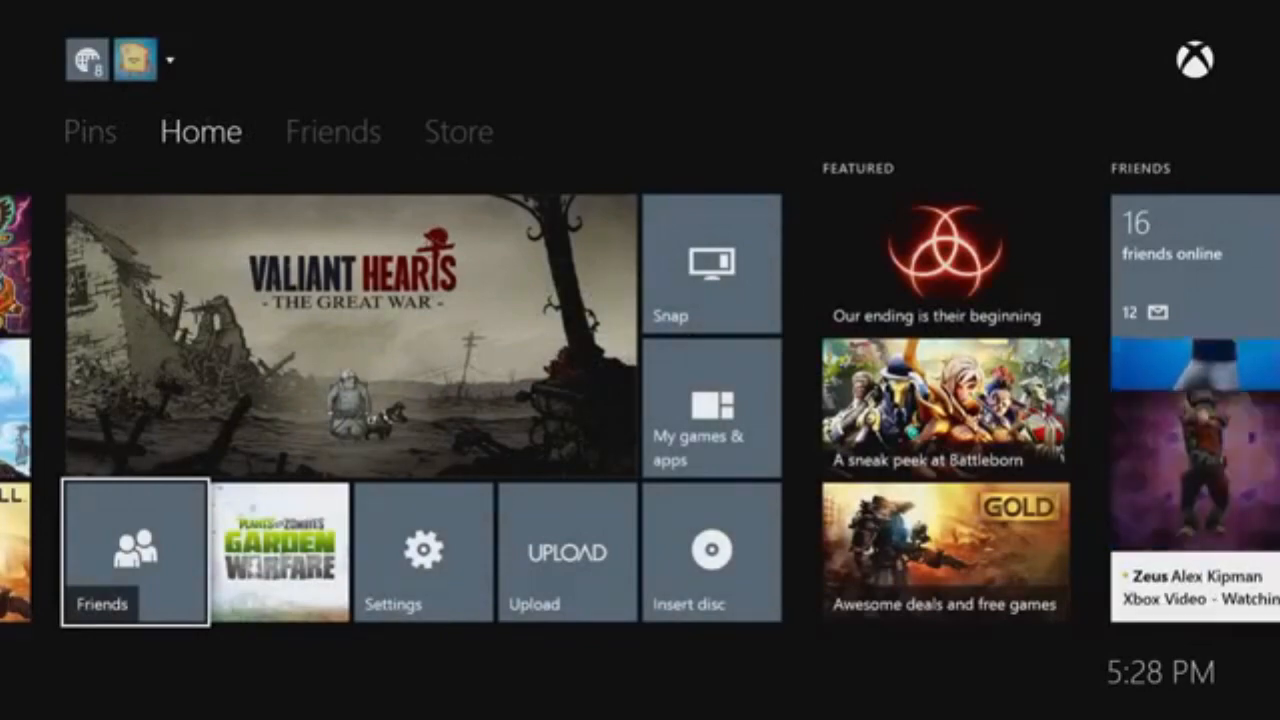
click(90, 132)
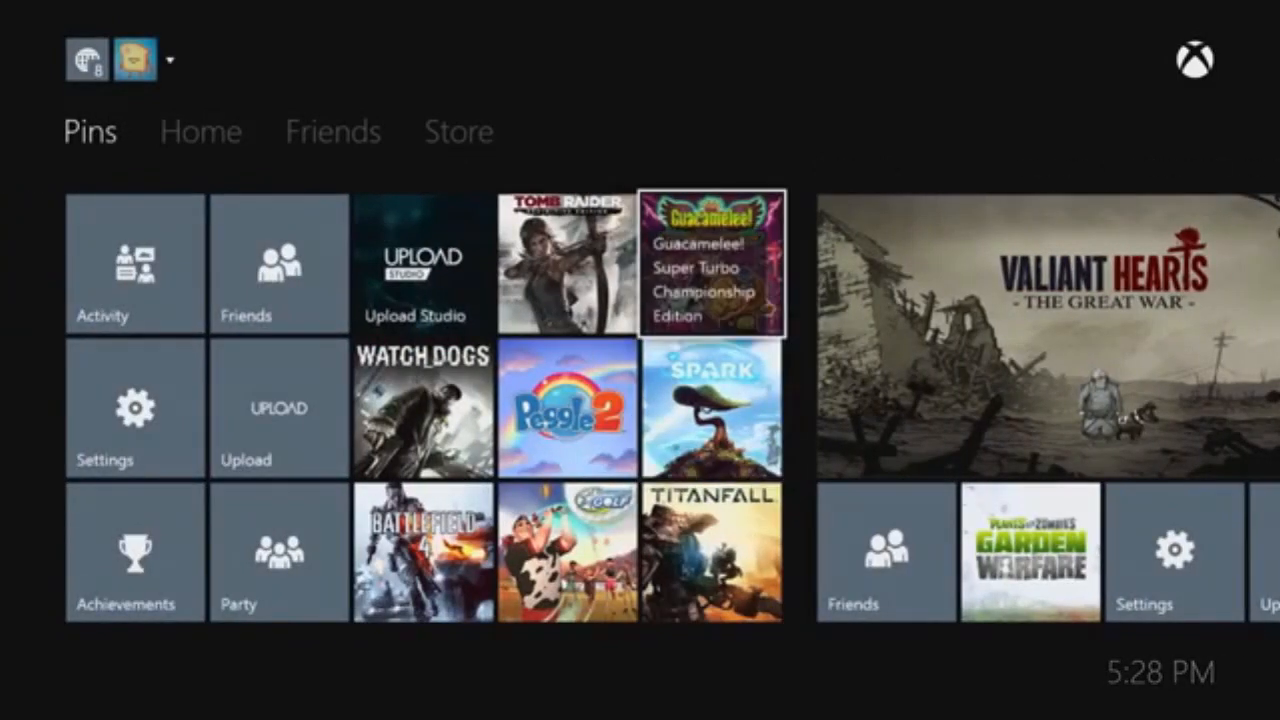
click(134, 408)
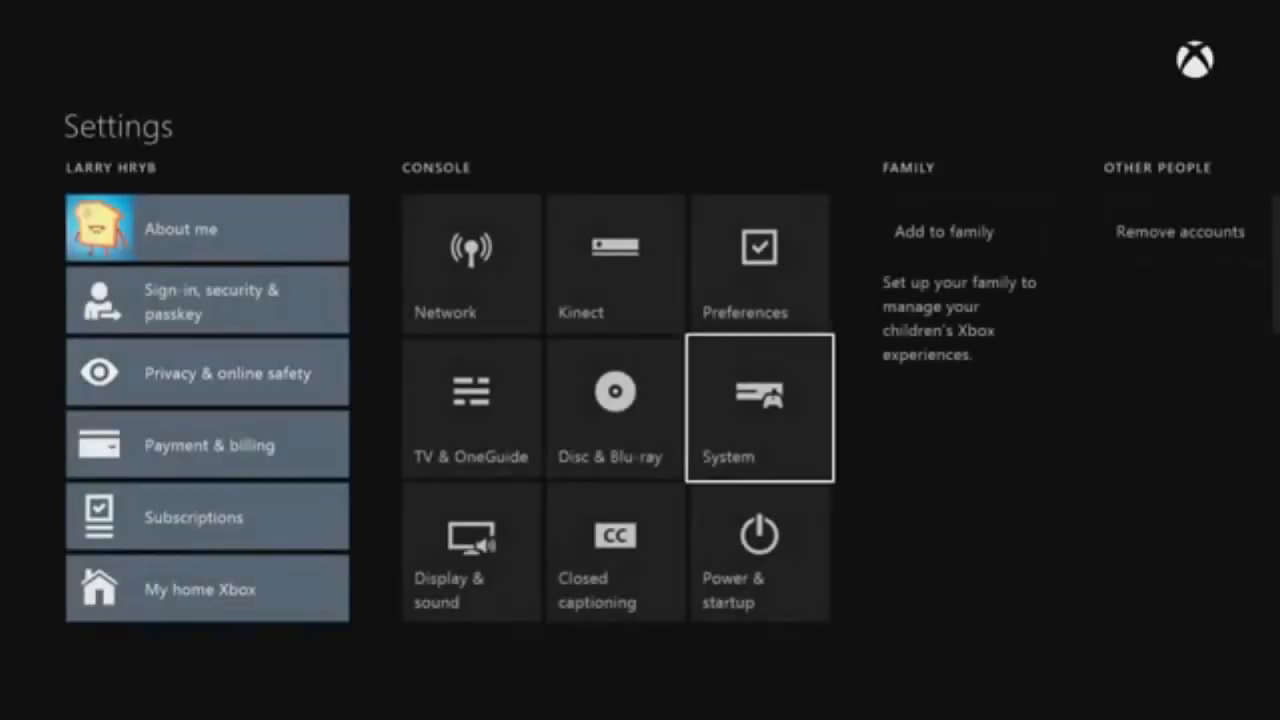
Choose a Gaming & system notifications option in Preferences, then show the Friends hub leaderboard.
click(758, 264)
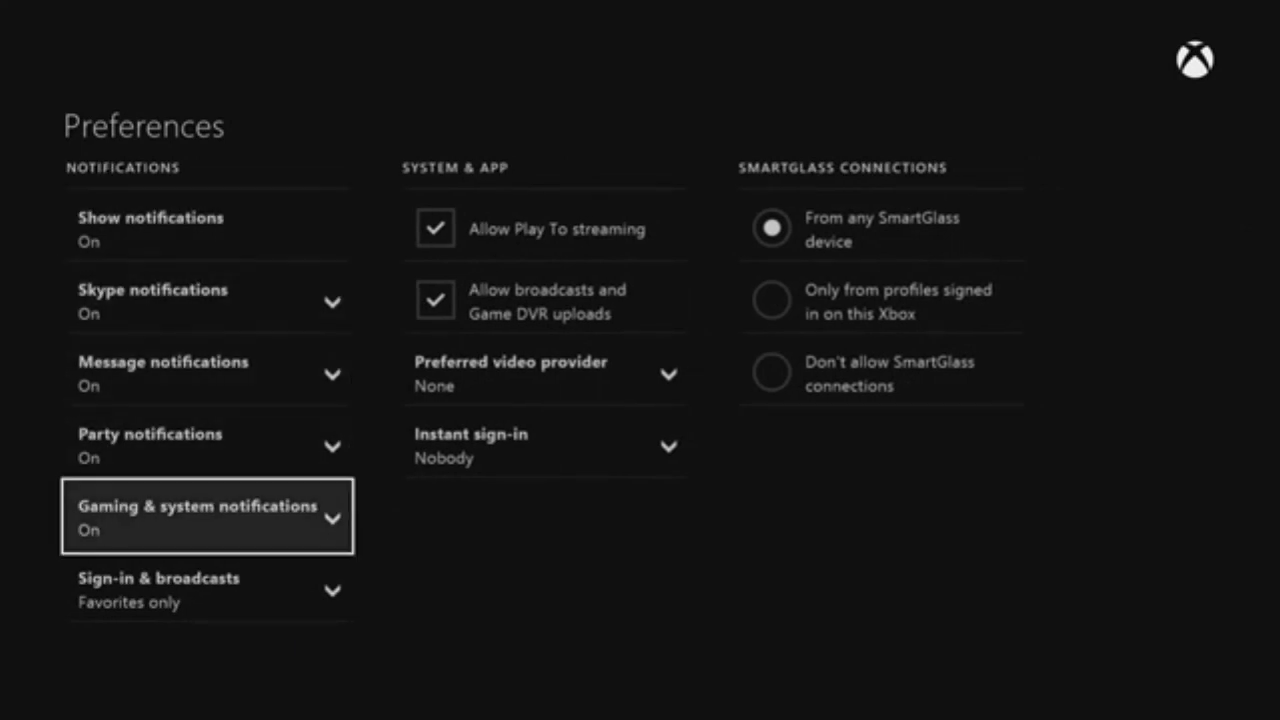
click(208, 516)
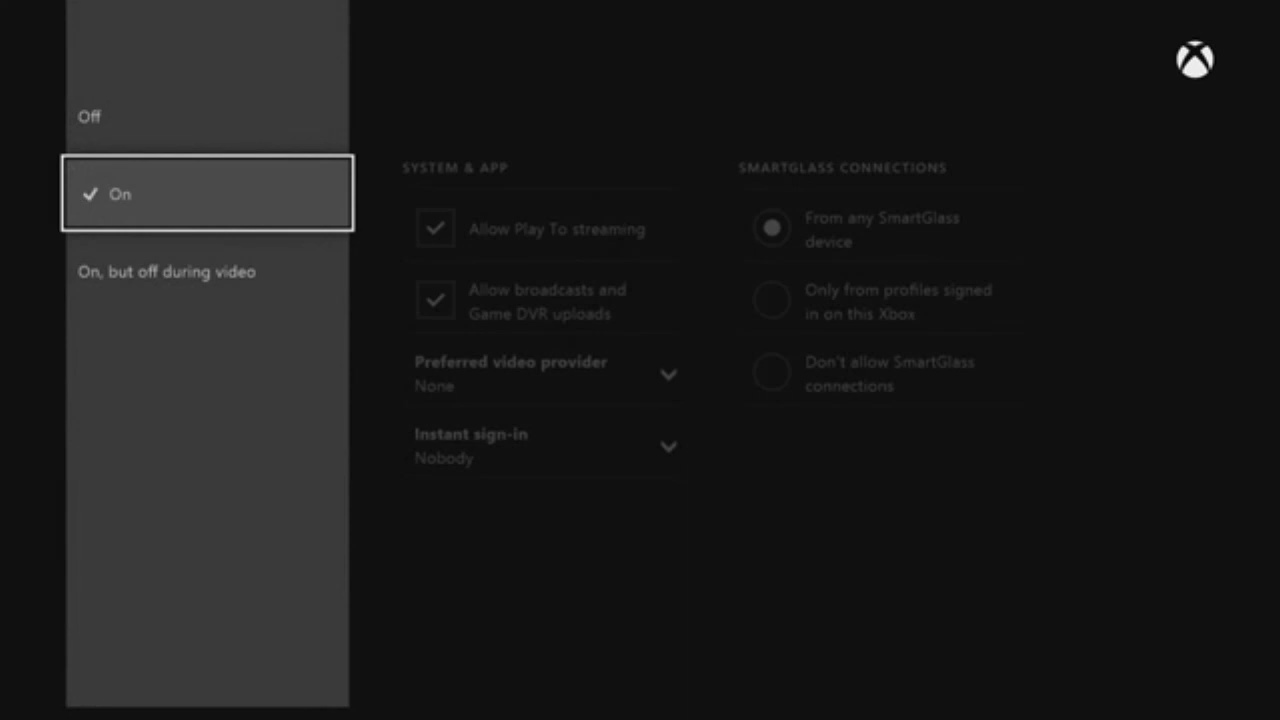
key(Down)
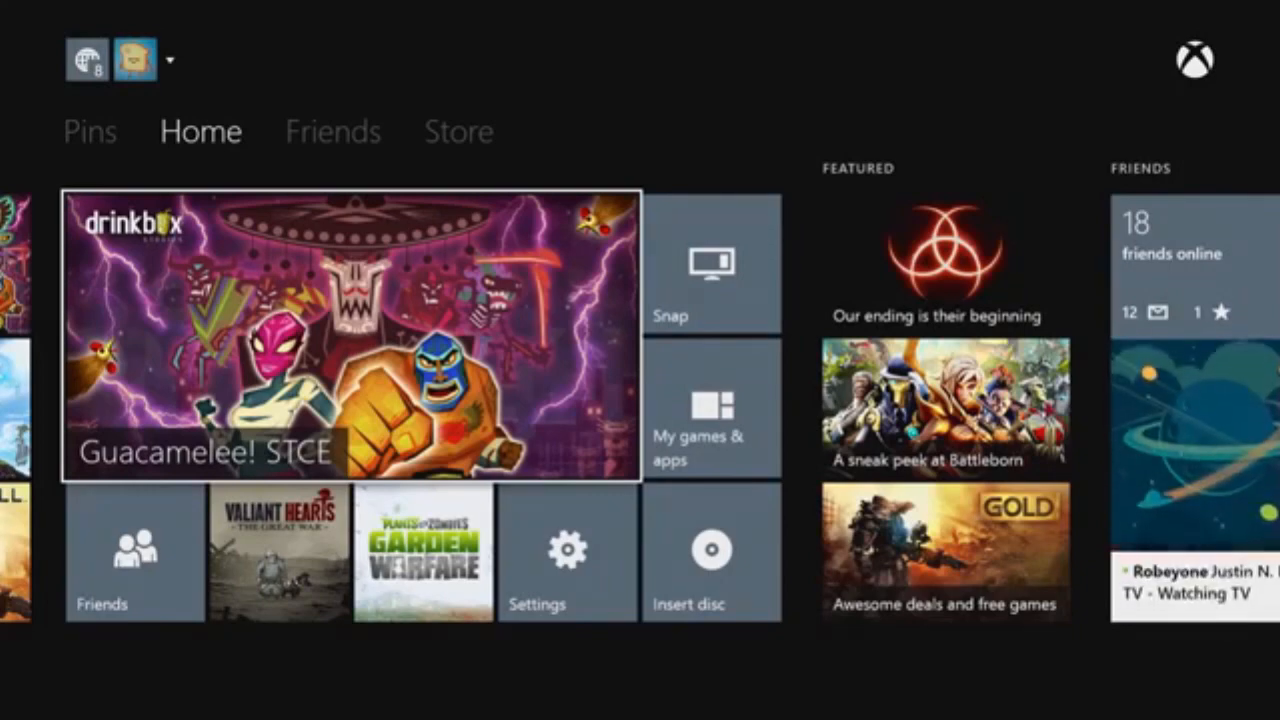
click(332, 132)
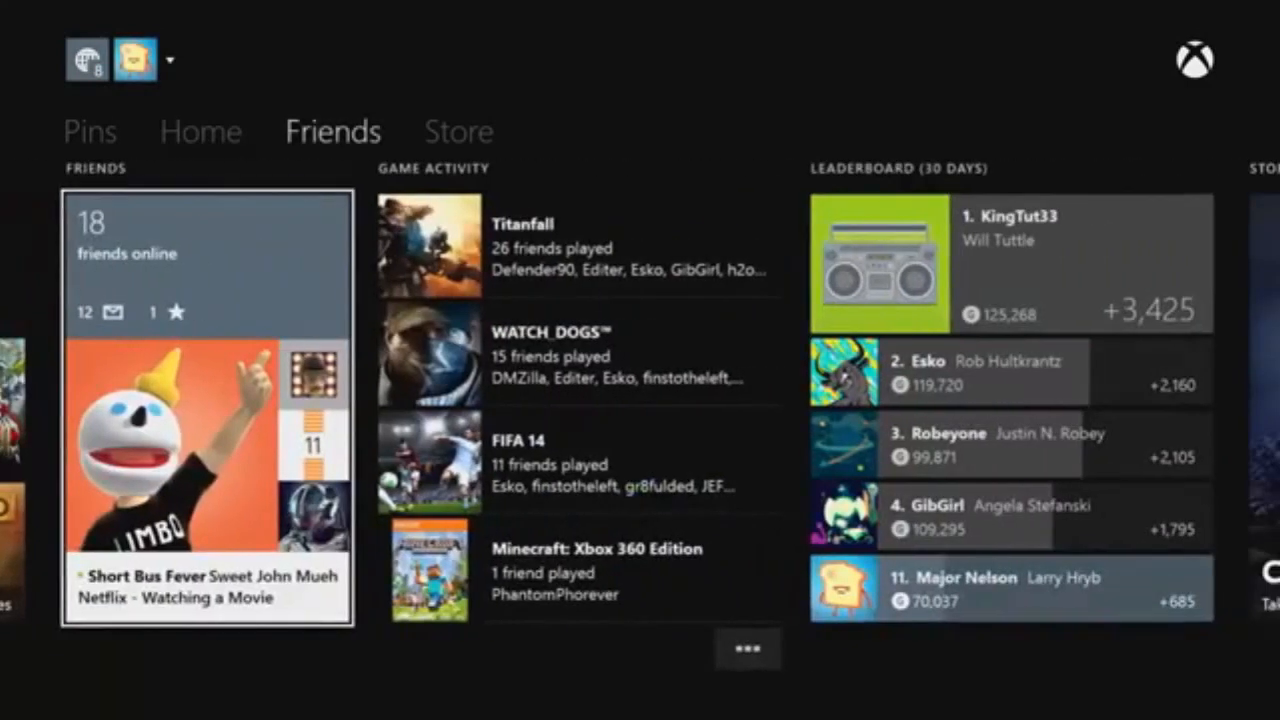